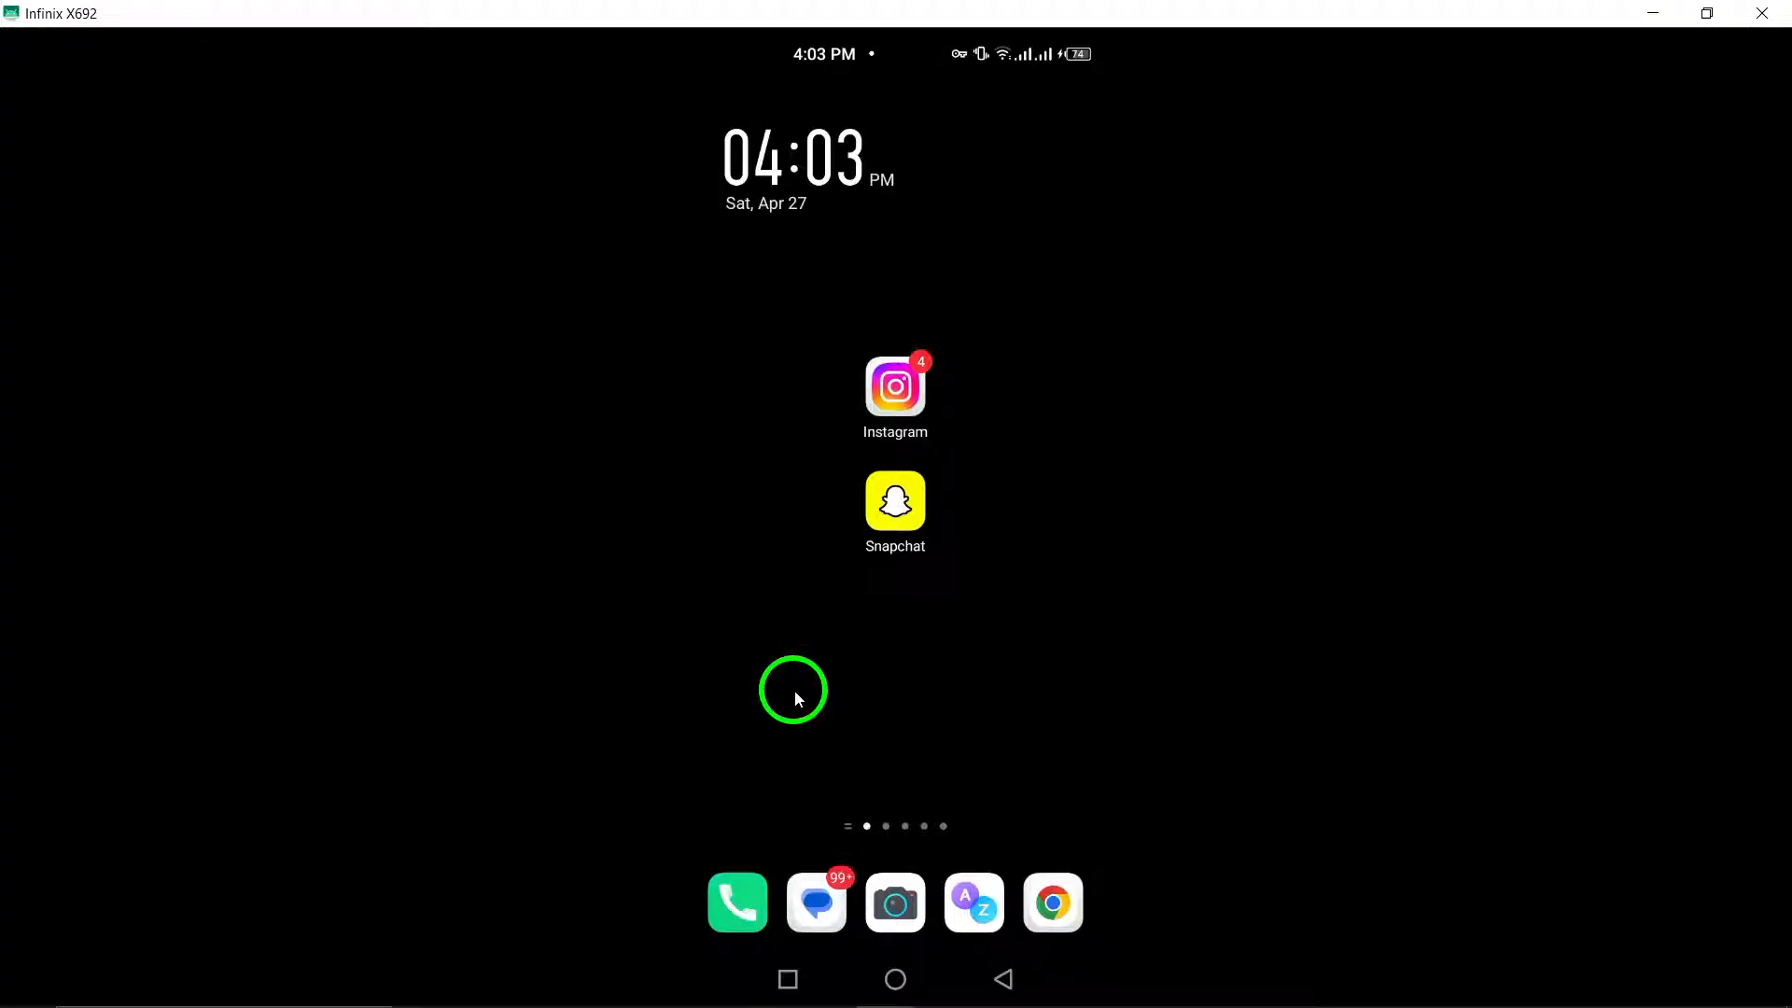
{"action": "mouse_move", "coordinate": [766, 646]}
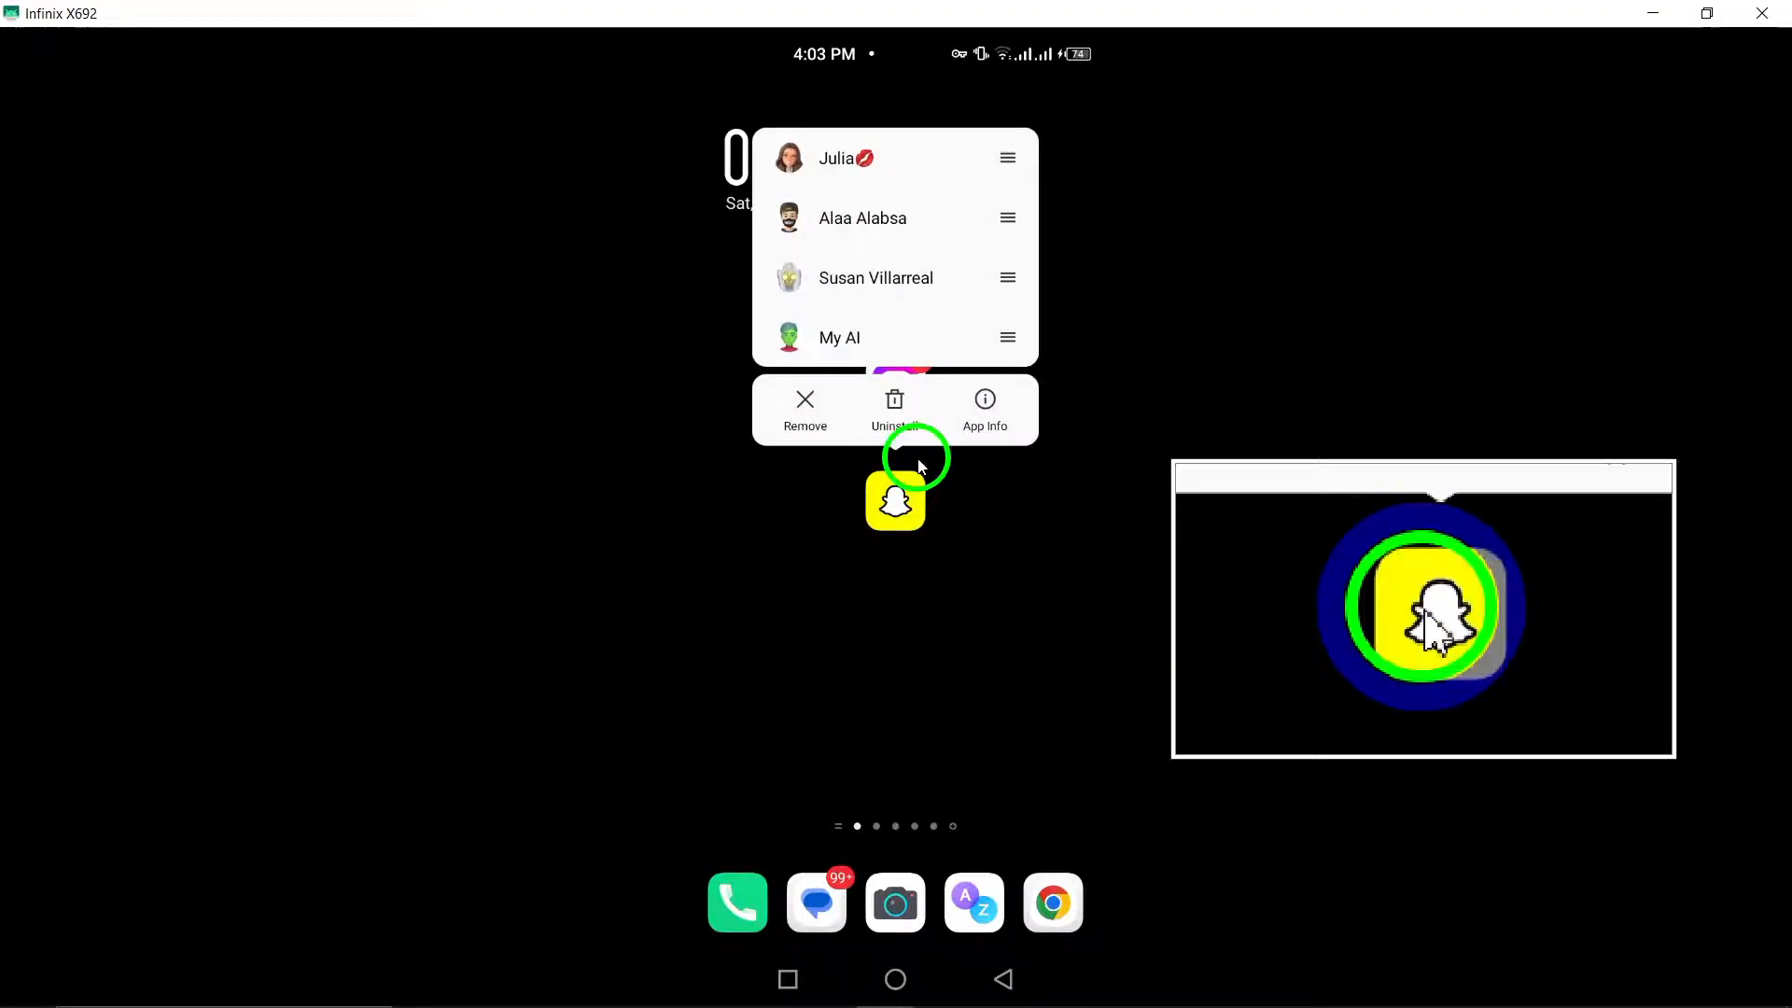
From Snapchat's App Info, reach the Phone permission page and confirm access is set to Allow
{"action": "left_click", "coordinate": [986, 407]}
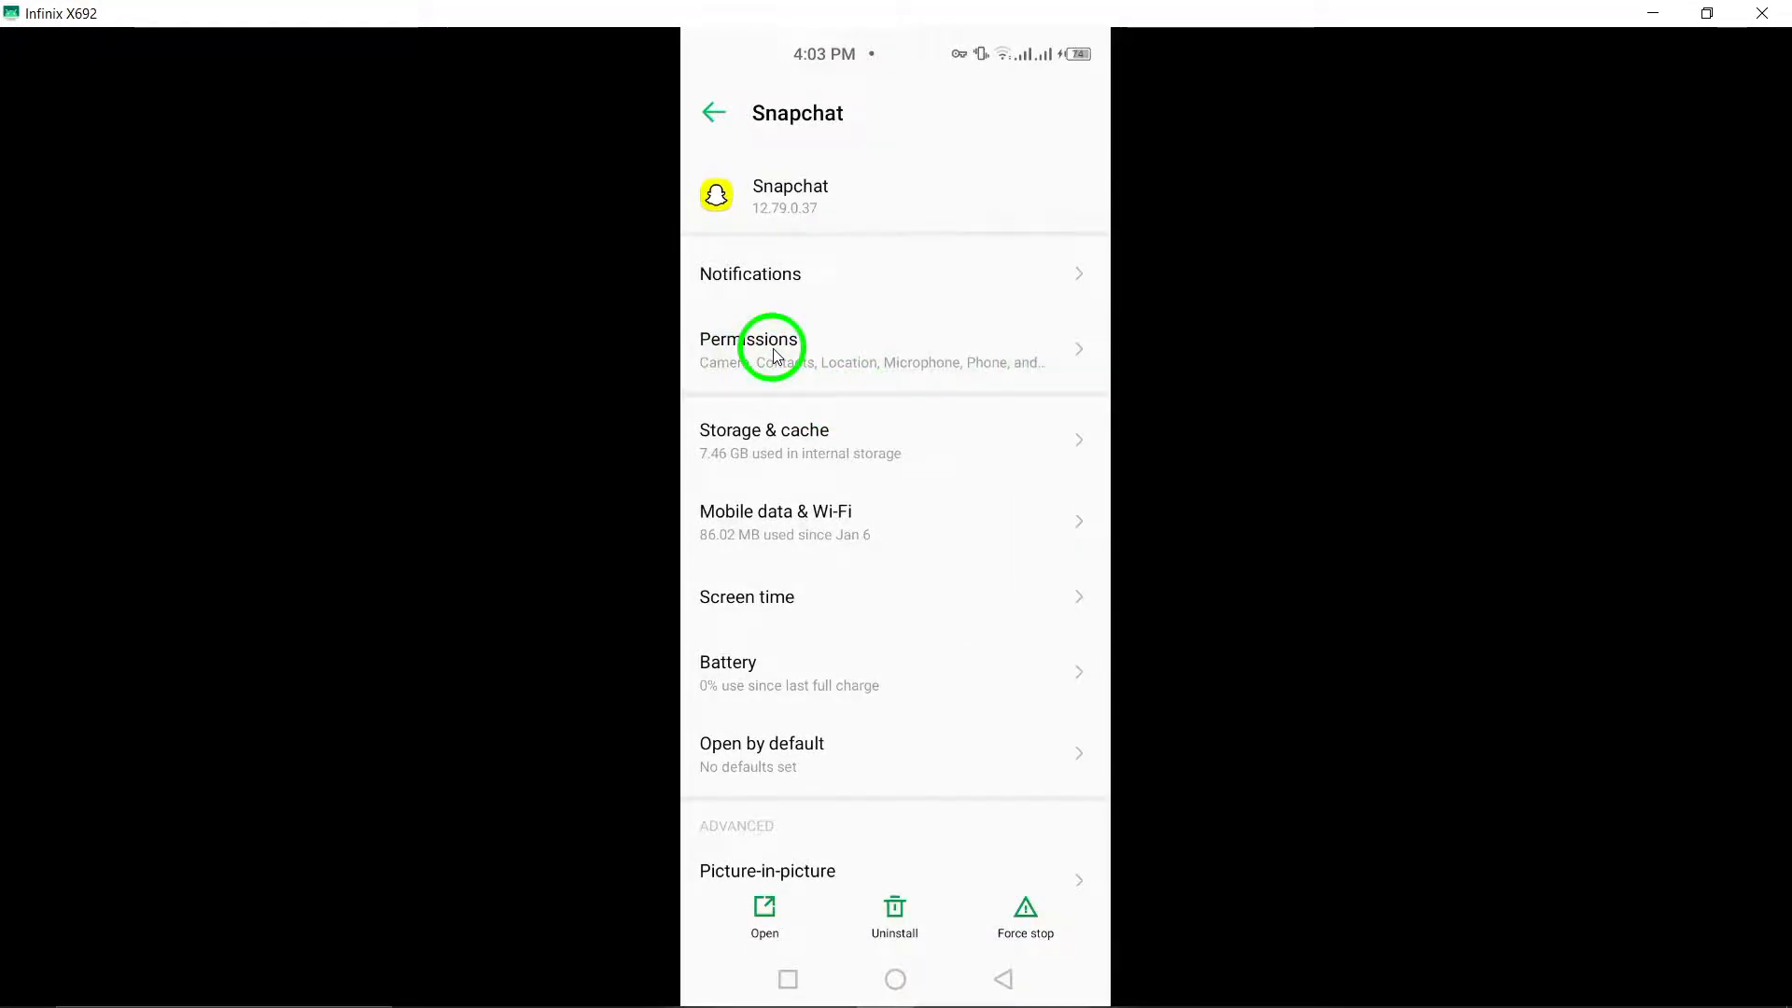
{"action": "left_click", "coordinate": [773, 347]}
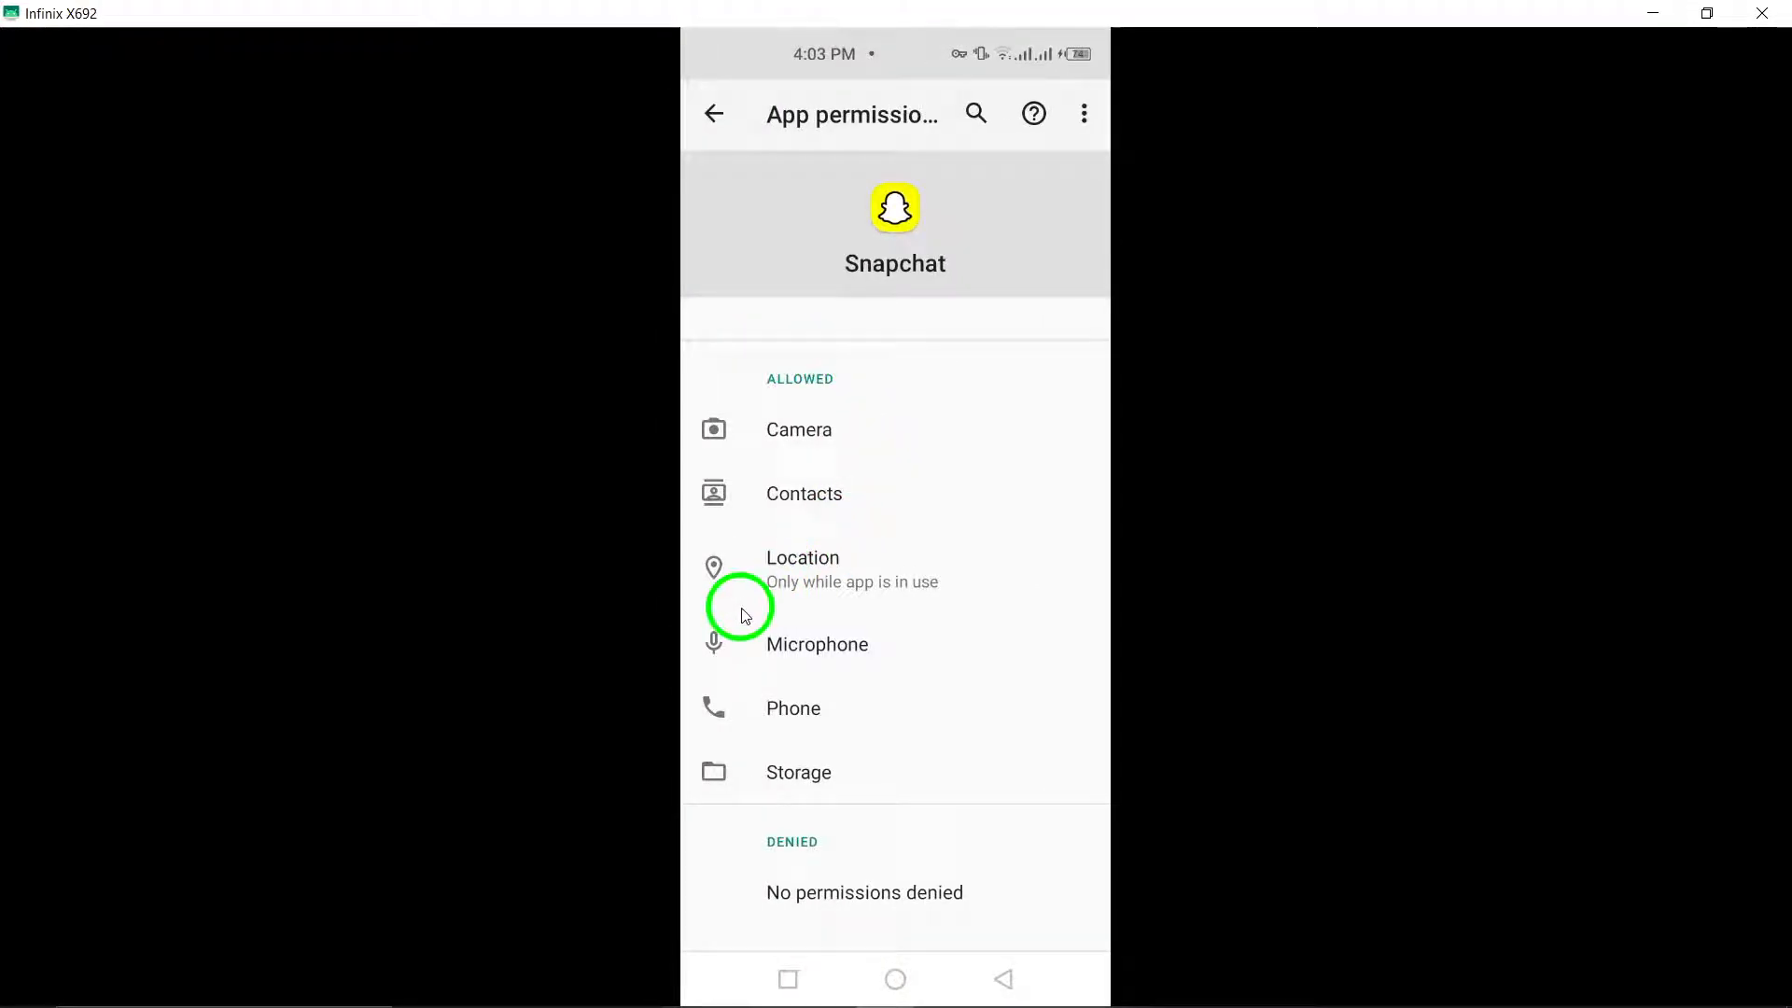
{"action": "left_click", "coordinate": [782, 720]}
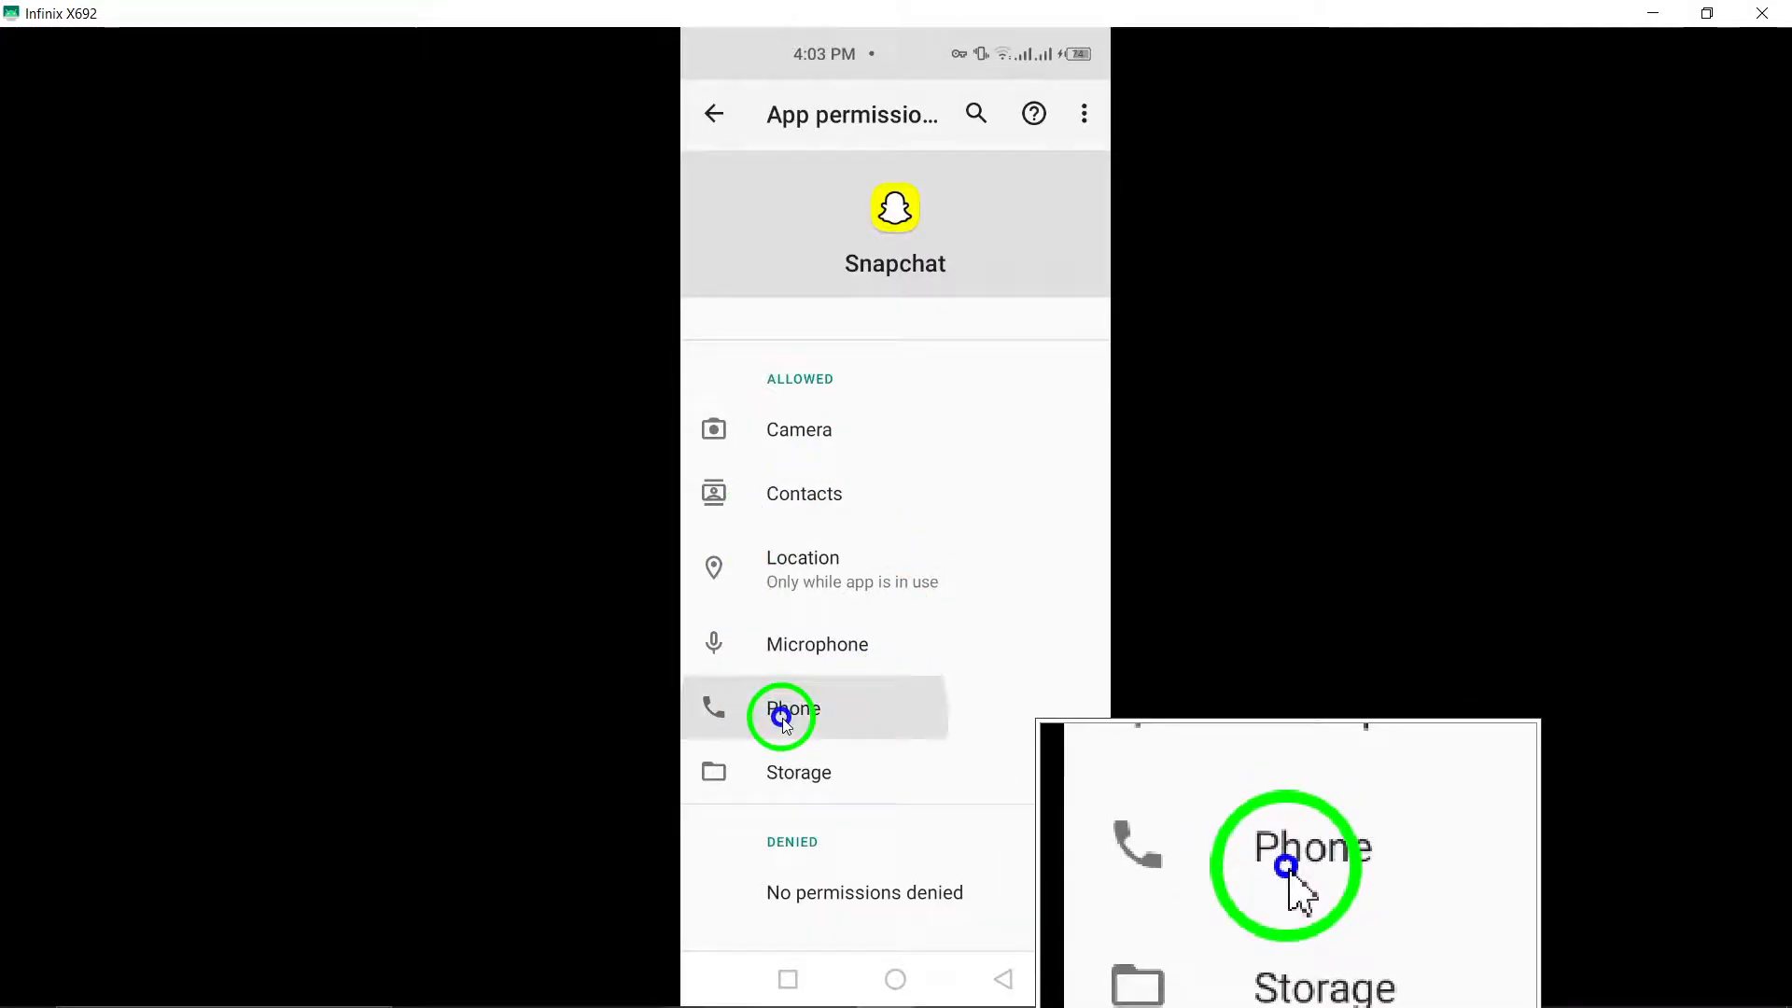
{"action": "left_click", "coordinate": [782, 713]}
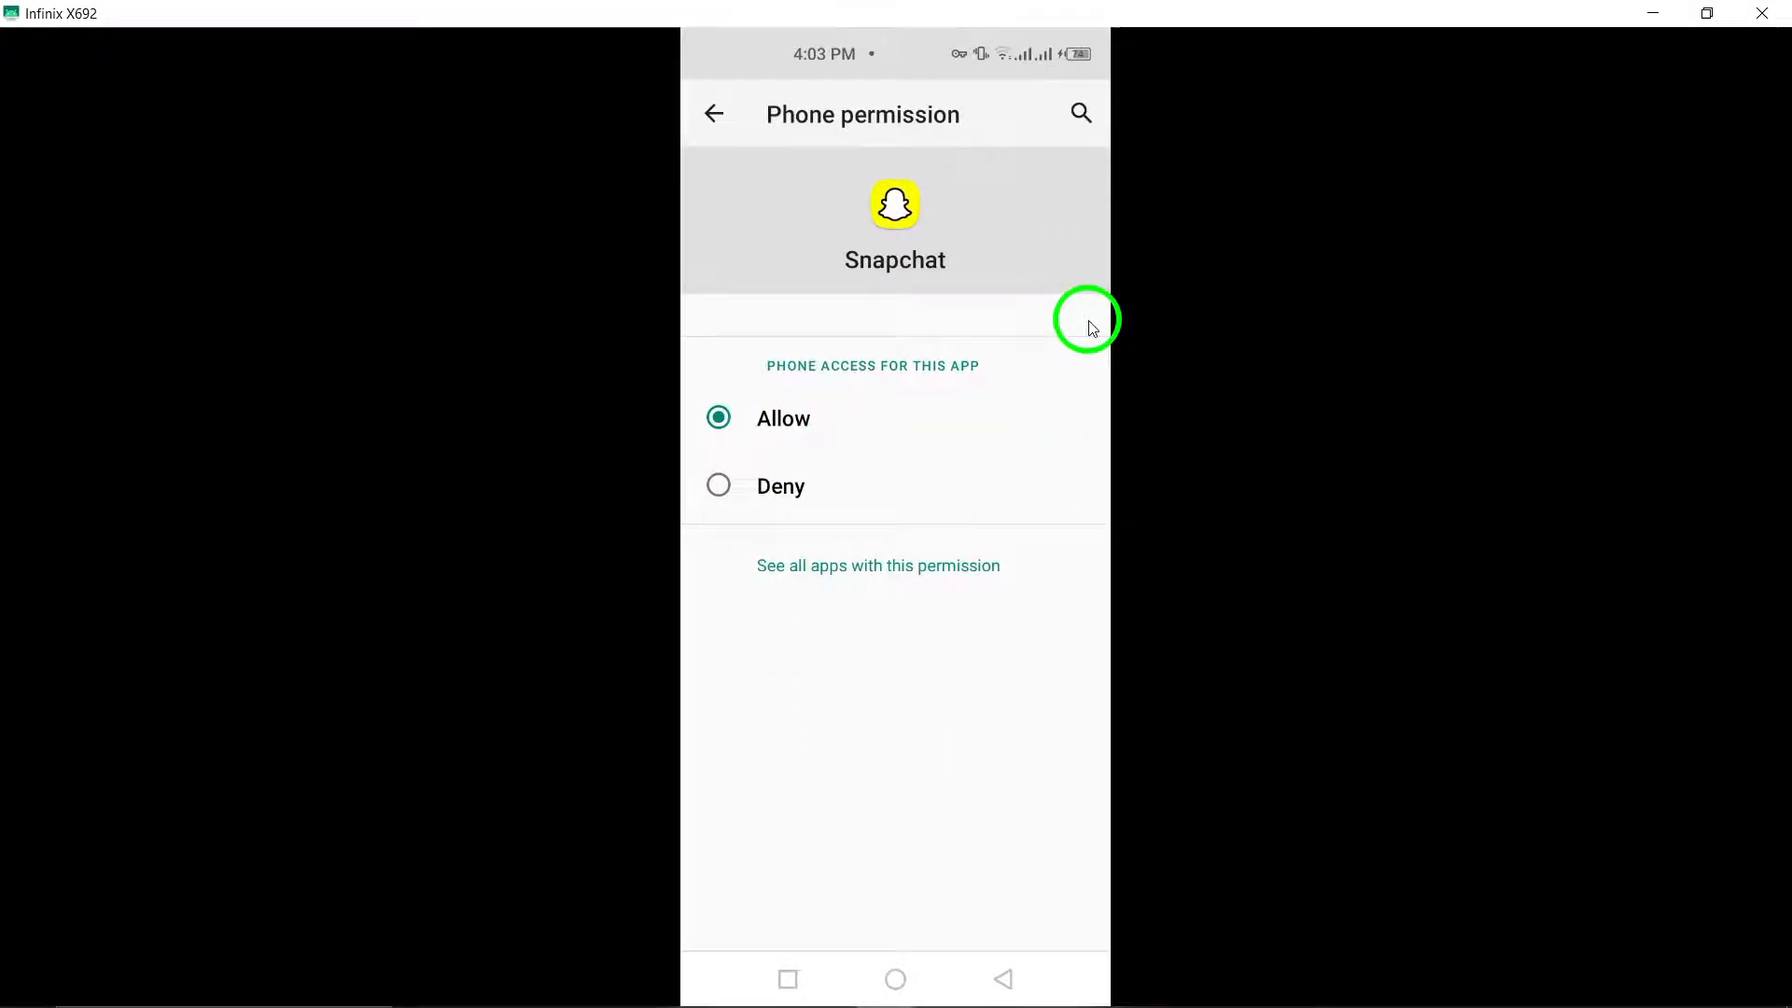
{"action": "mouse_move", "coordinate": [868, 280]}
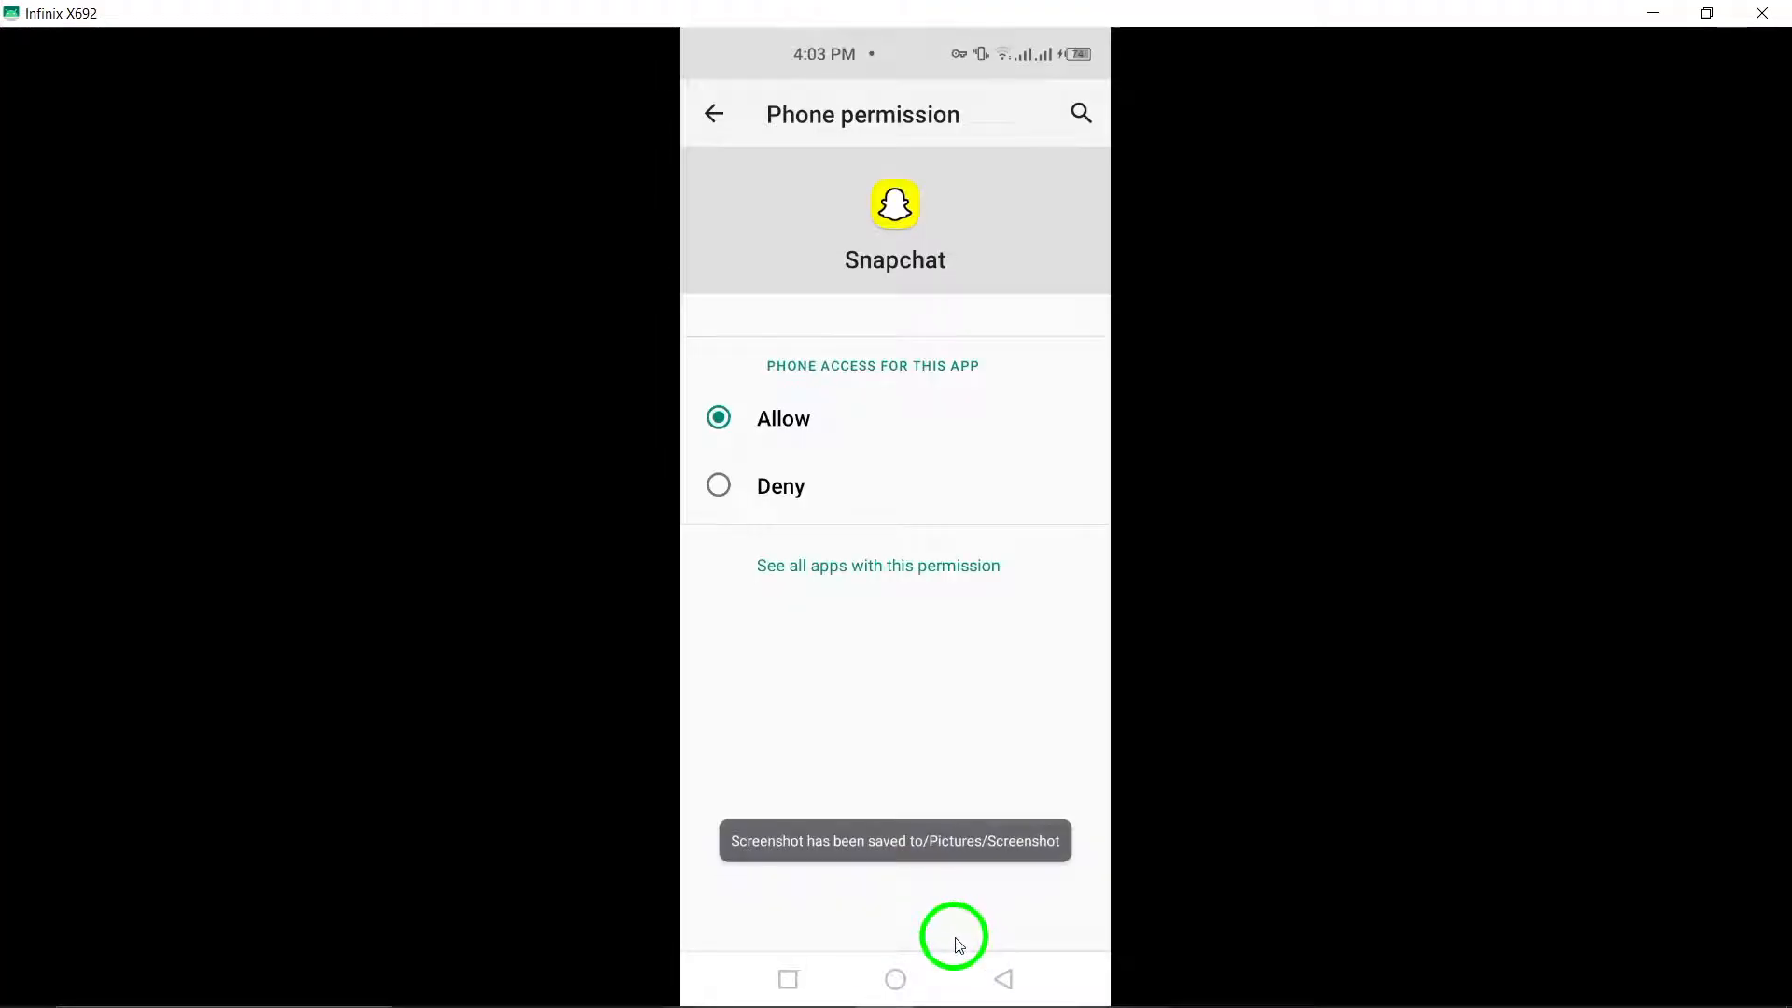
Bring up recent apps showing the Google Play Store card with Snapchat's listing
{"action": "left_click", "coordinate": [713, 114]}
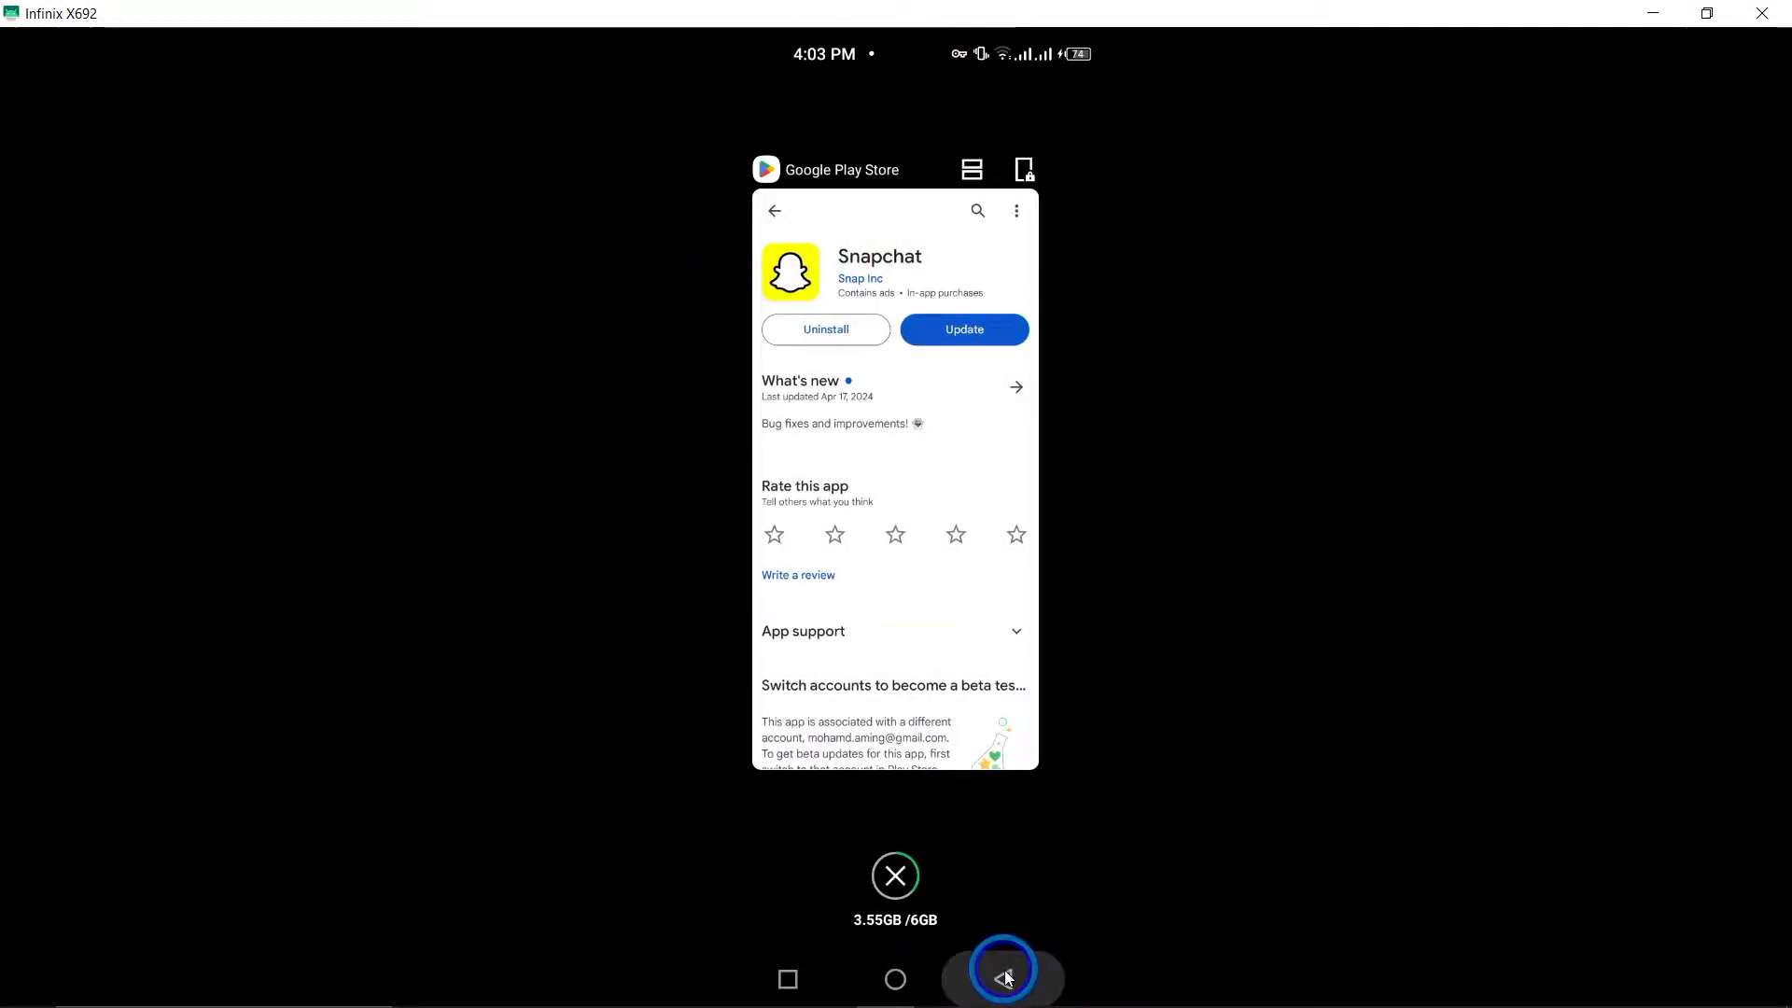
{"action": "left_click", "coordinate": [1005, 978]}
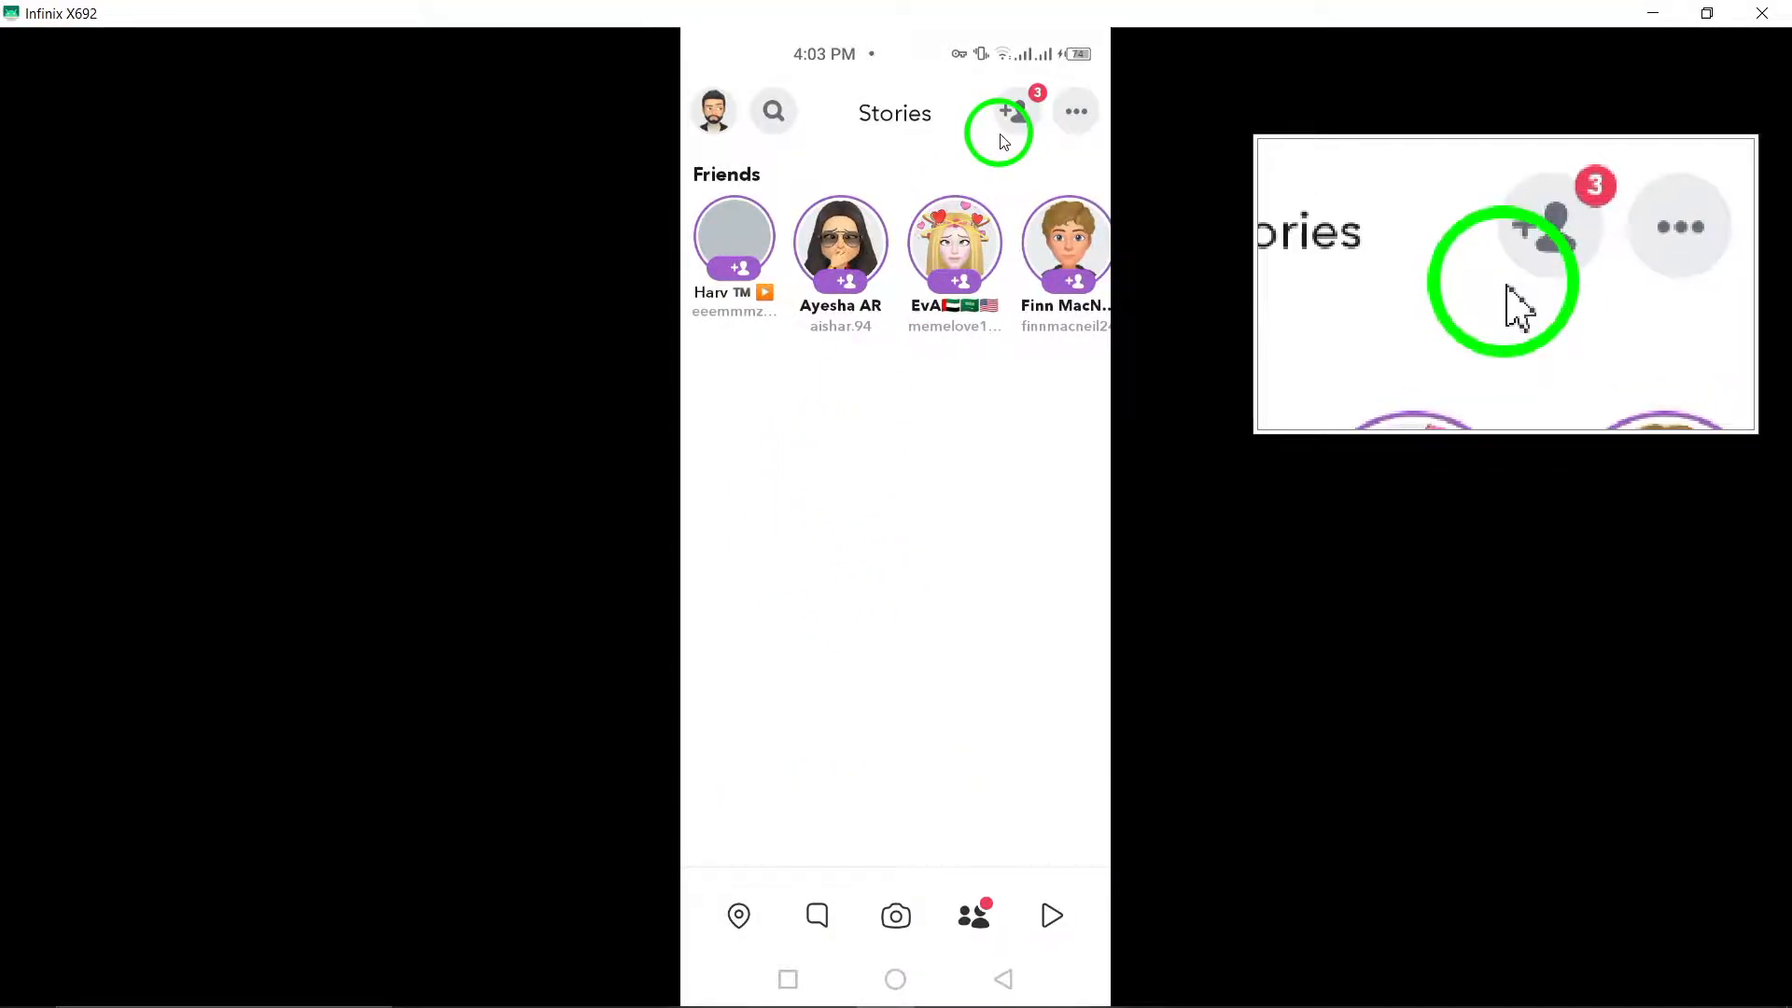
{"action": "left_click", "coordinate": [1004, 112]}
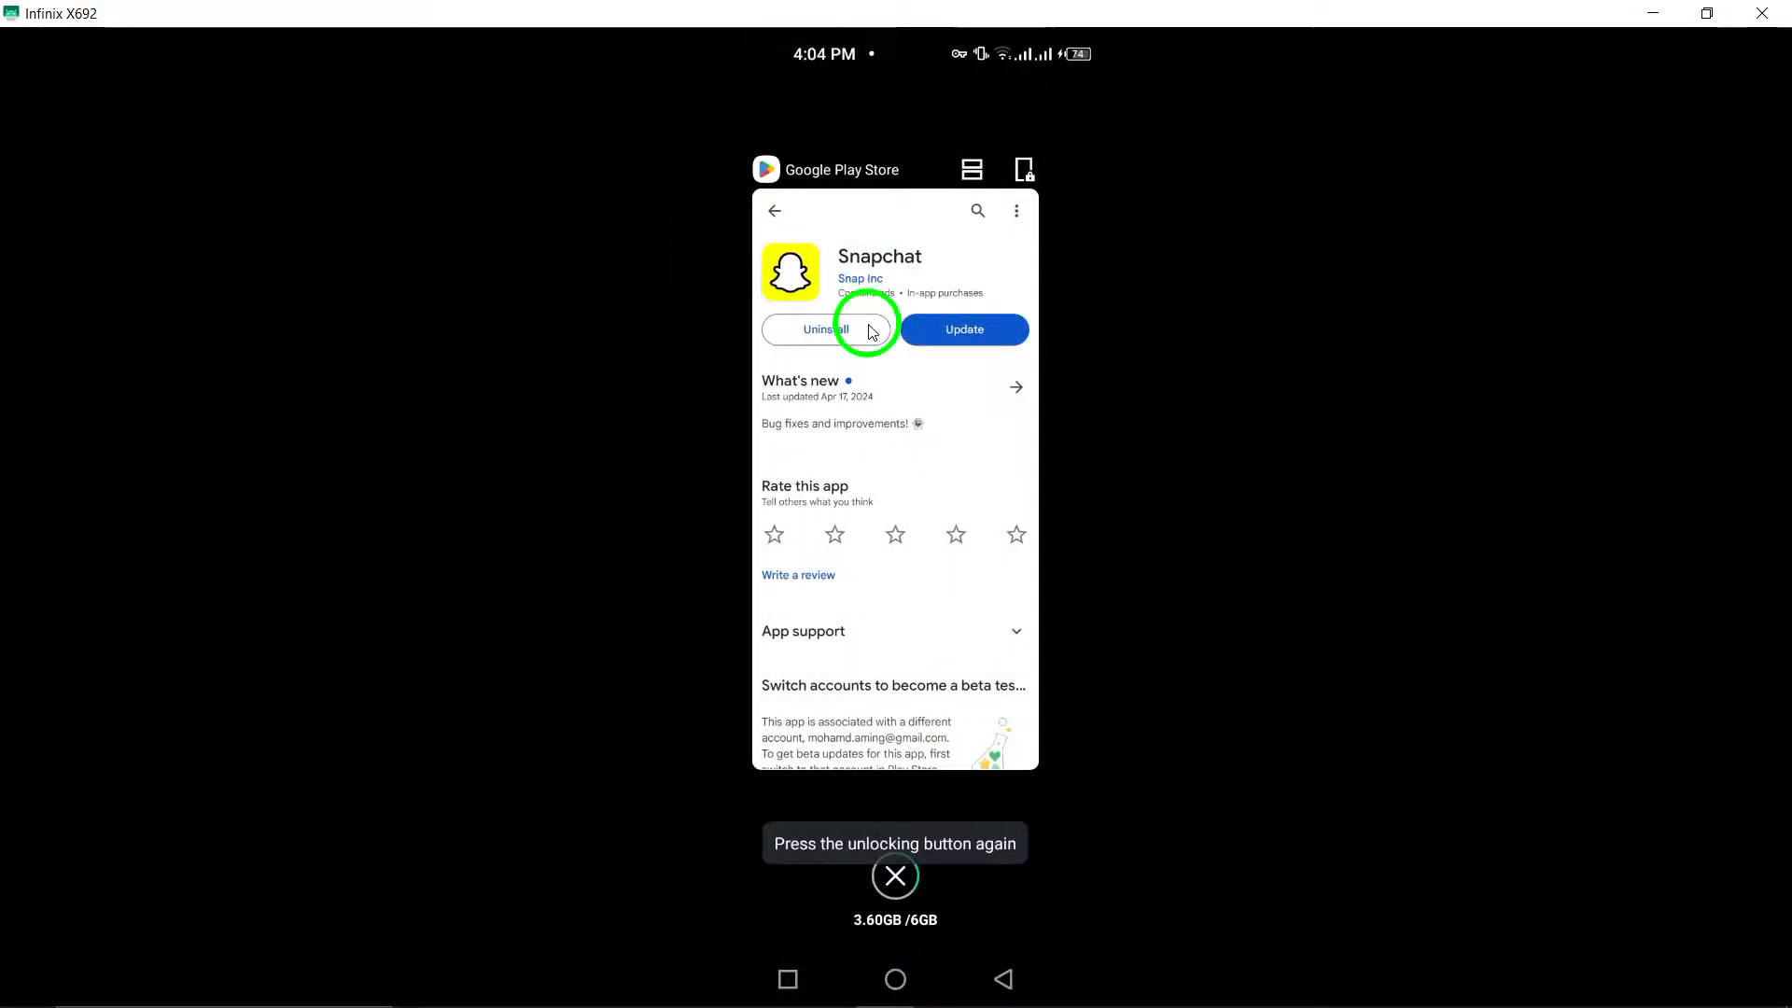
Return to the home screen and bring up Snapchat's quick options (Remove, Uninstall, App Info)
{"action": "left_click", "coordinate": [896, 978]}
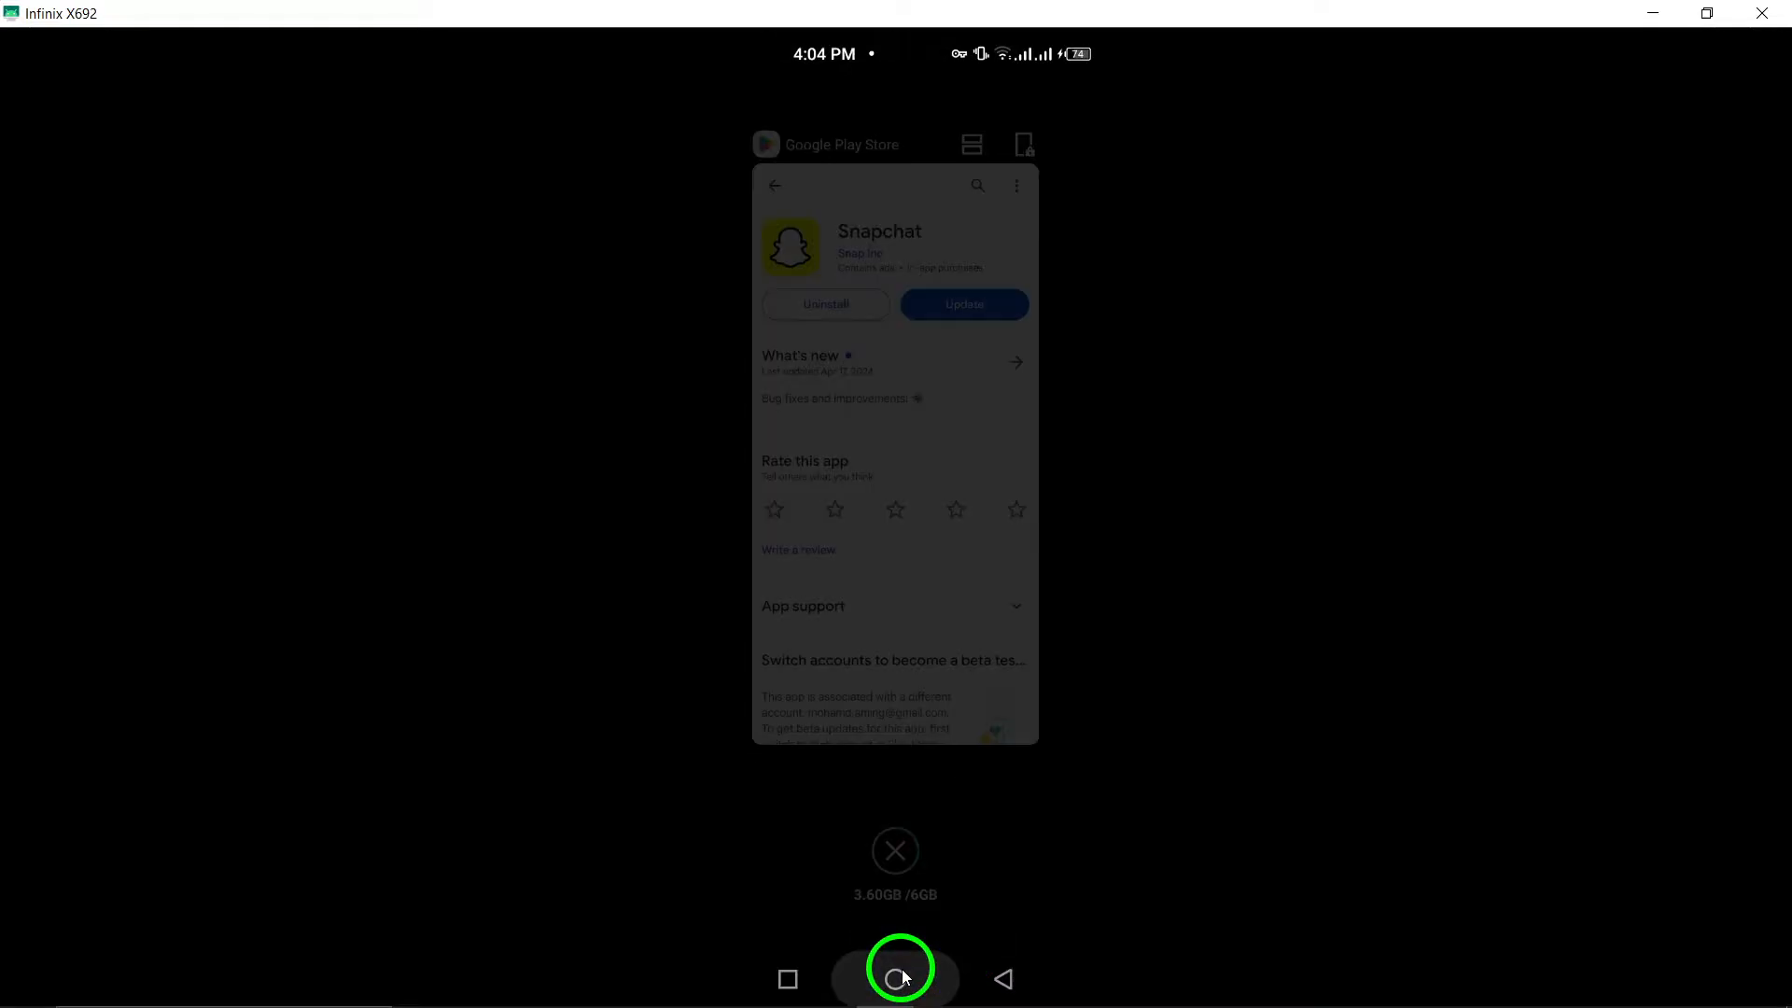
{"action": "left_click", "coordinate": [896, 978]}
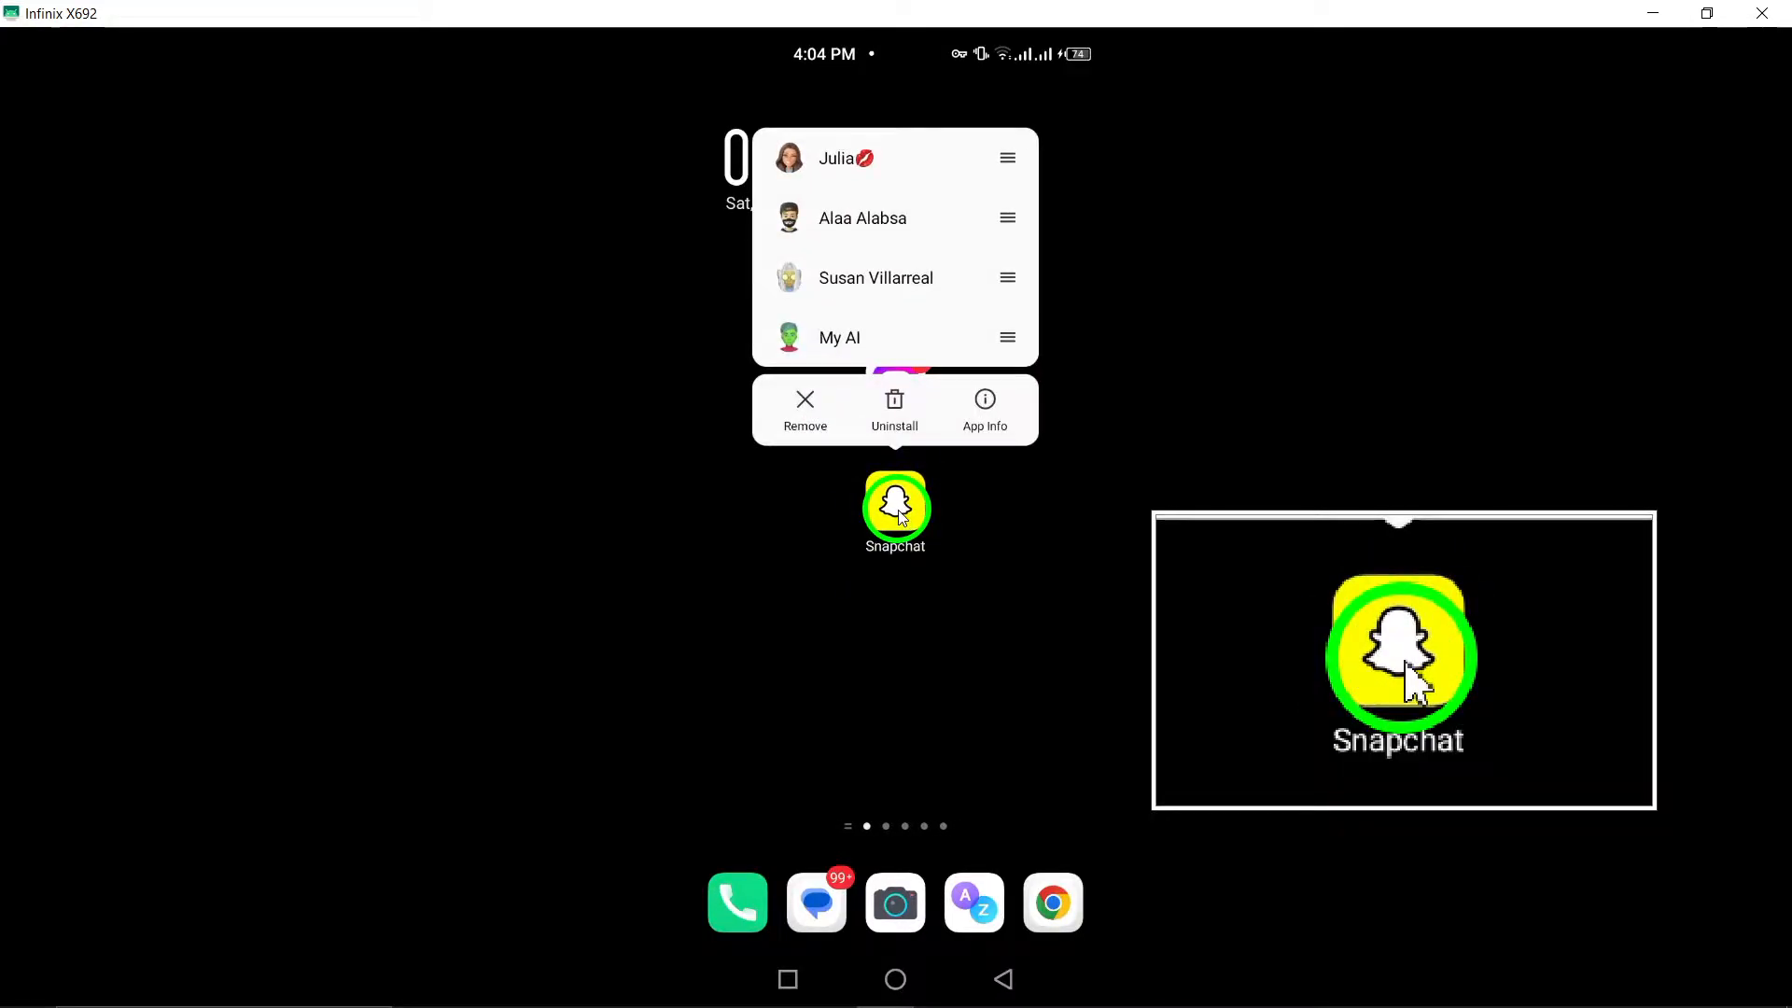
Review Snapchat's Storage page (7.13 GB user data, 5.80 MB cache), then back out to its Play Store listing
{"action": "left_click", "coordinate": [986, 410]}
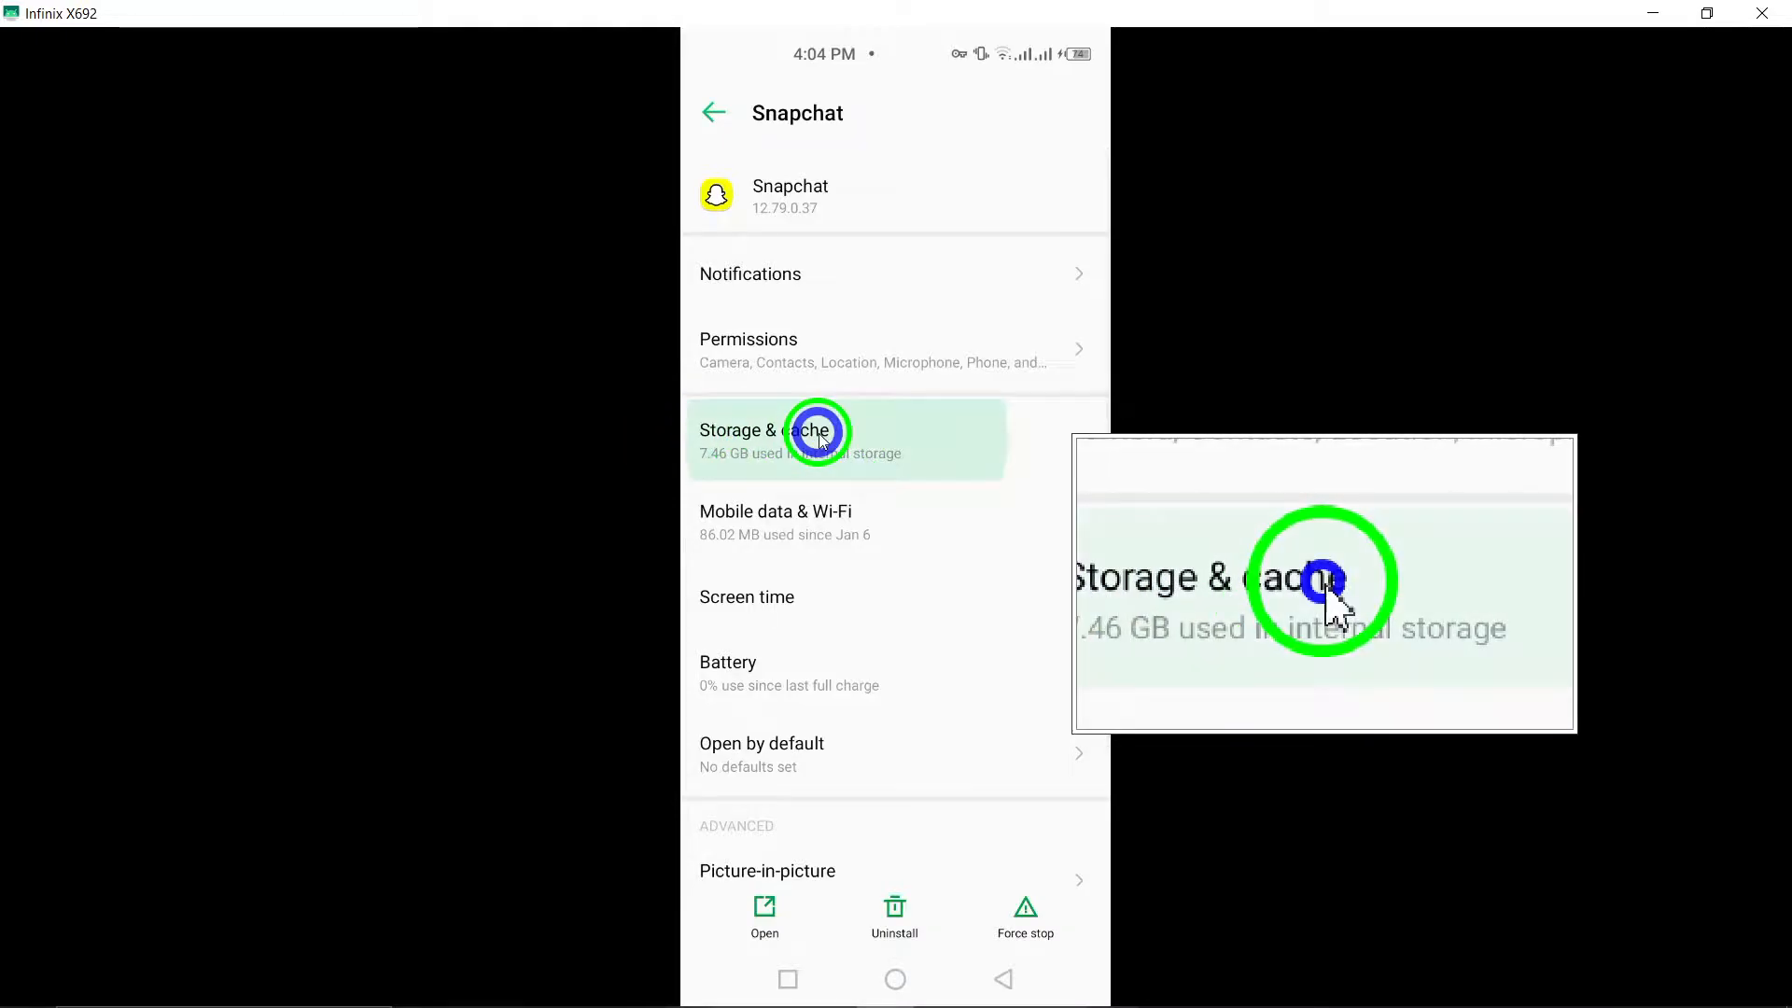
{"action": "left_click", "coordinate": [817, 429]}
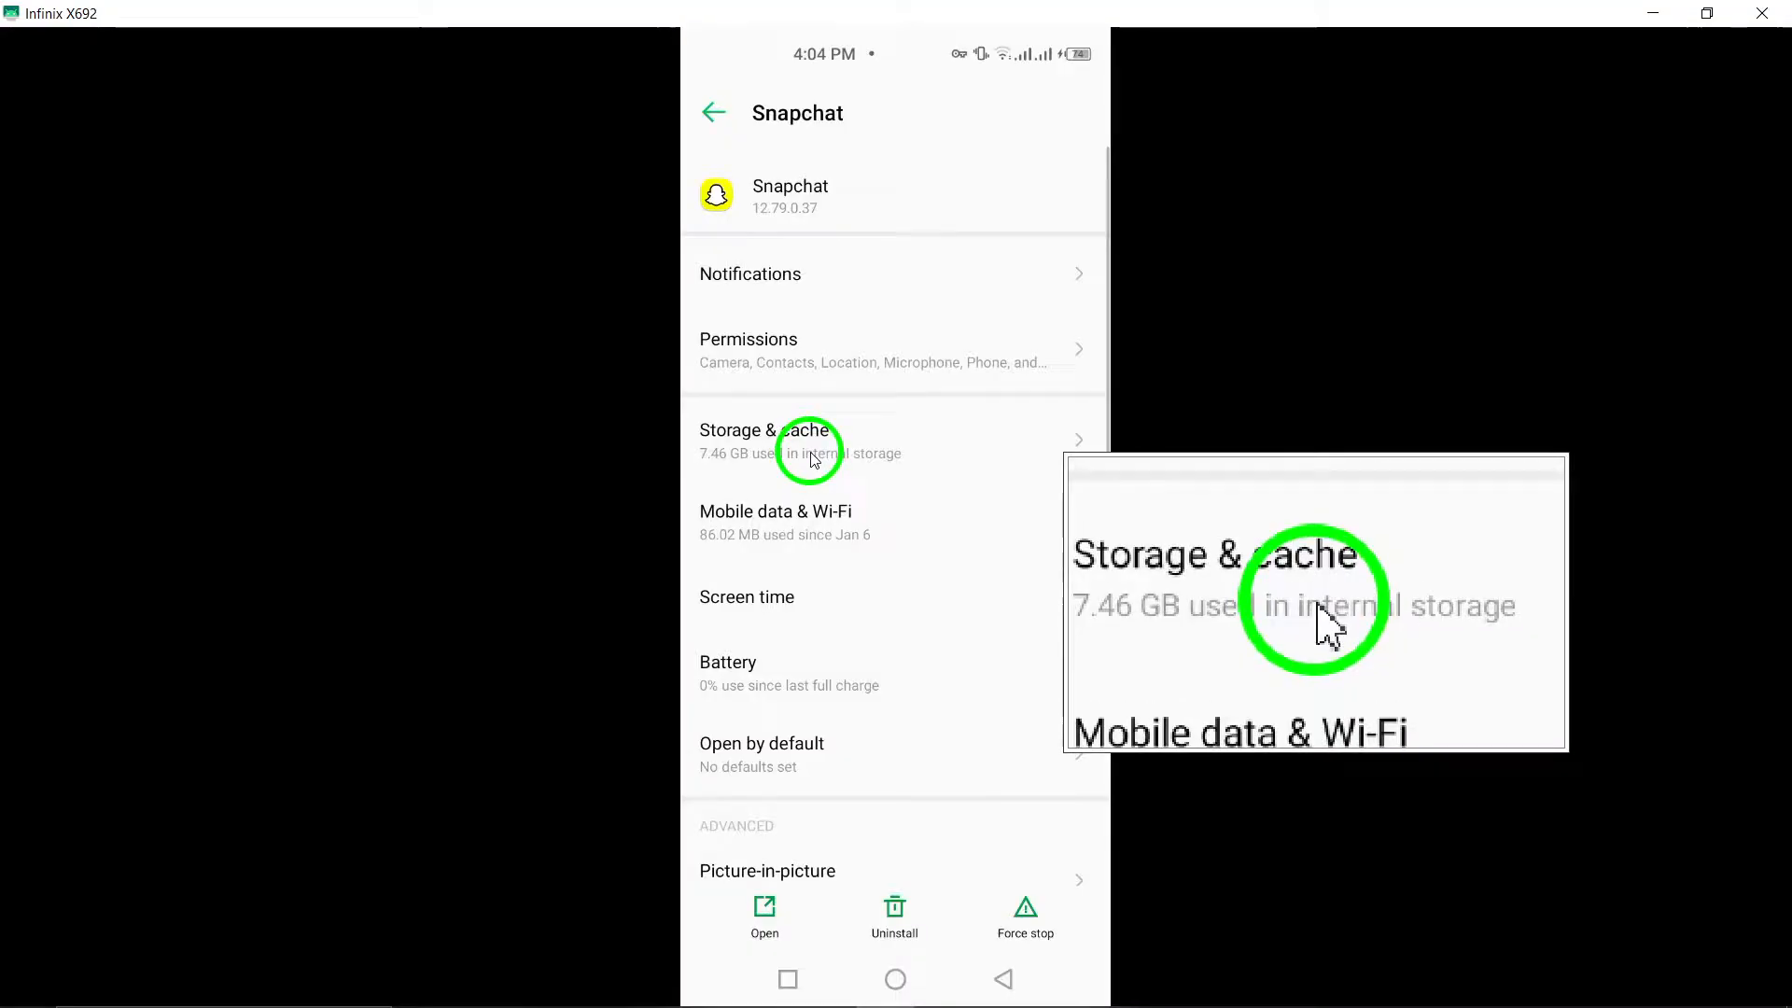
{"action": "left_click", "coordinate": [806, 439]}
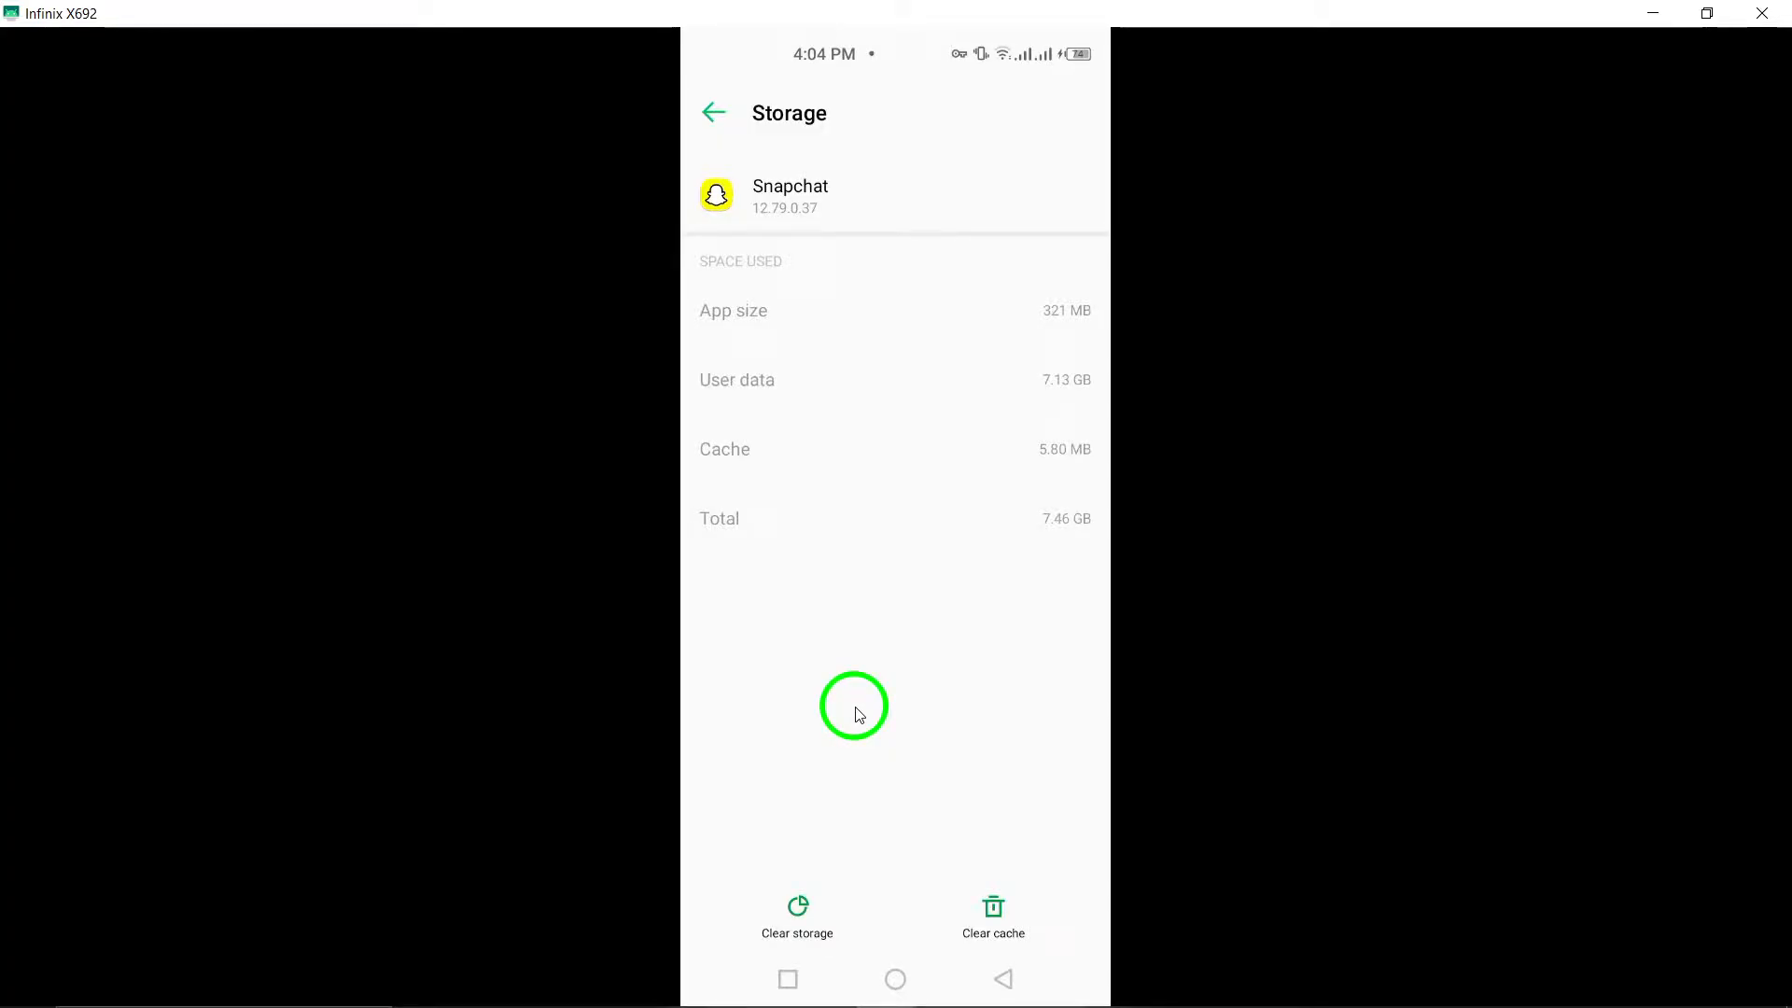
{"action": "left_click", "coordinate": [995, 978]}
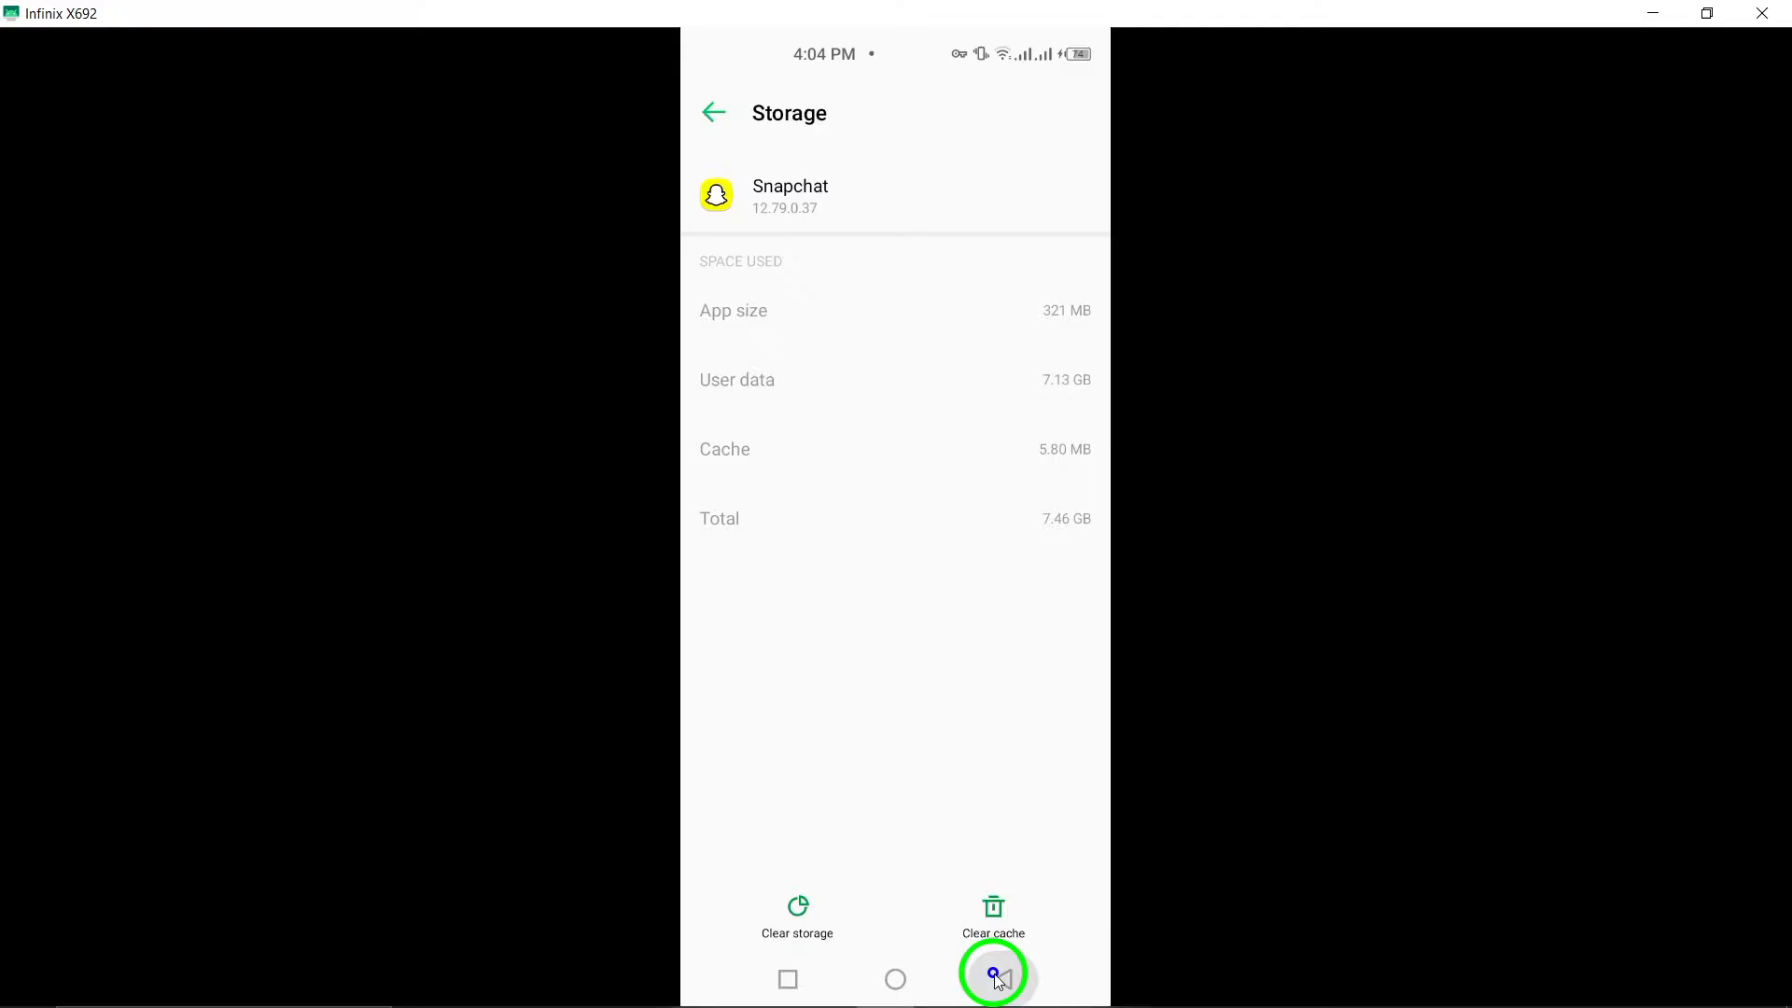
{"action": "left_click", "coordinate": [991, 974]}
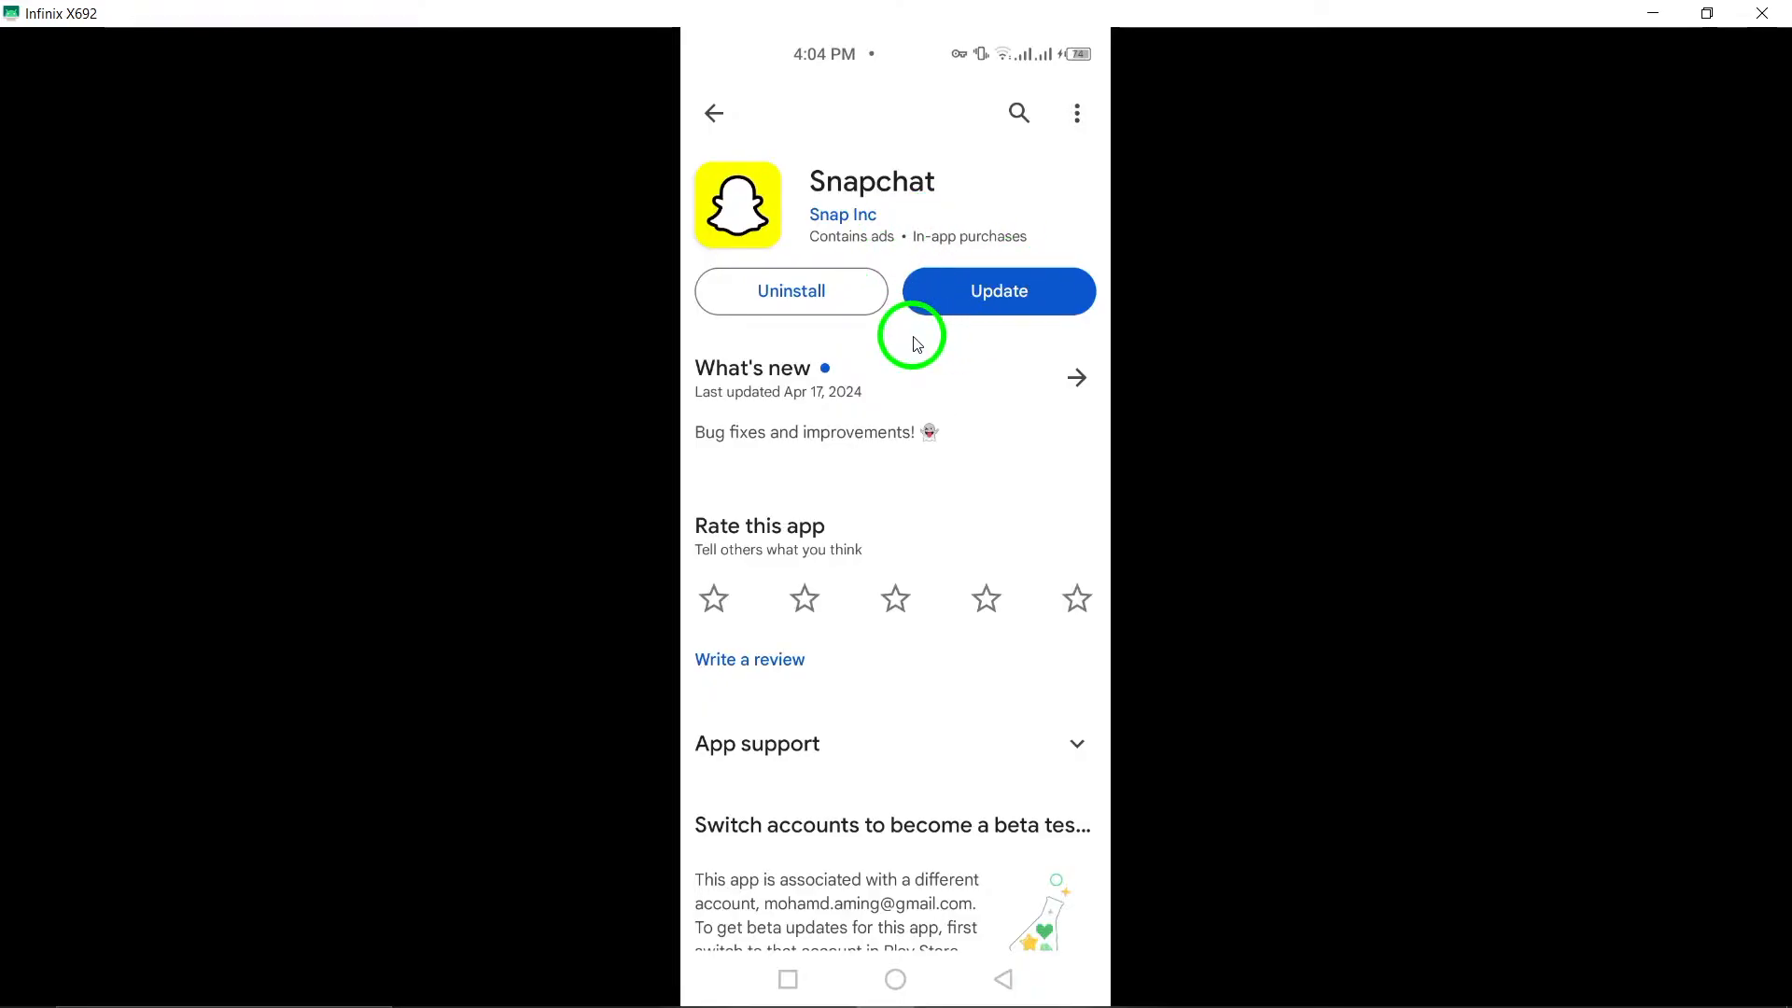
{"action": "mouse_move", "coordinate": [986, 690]}
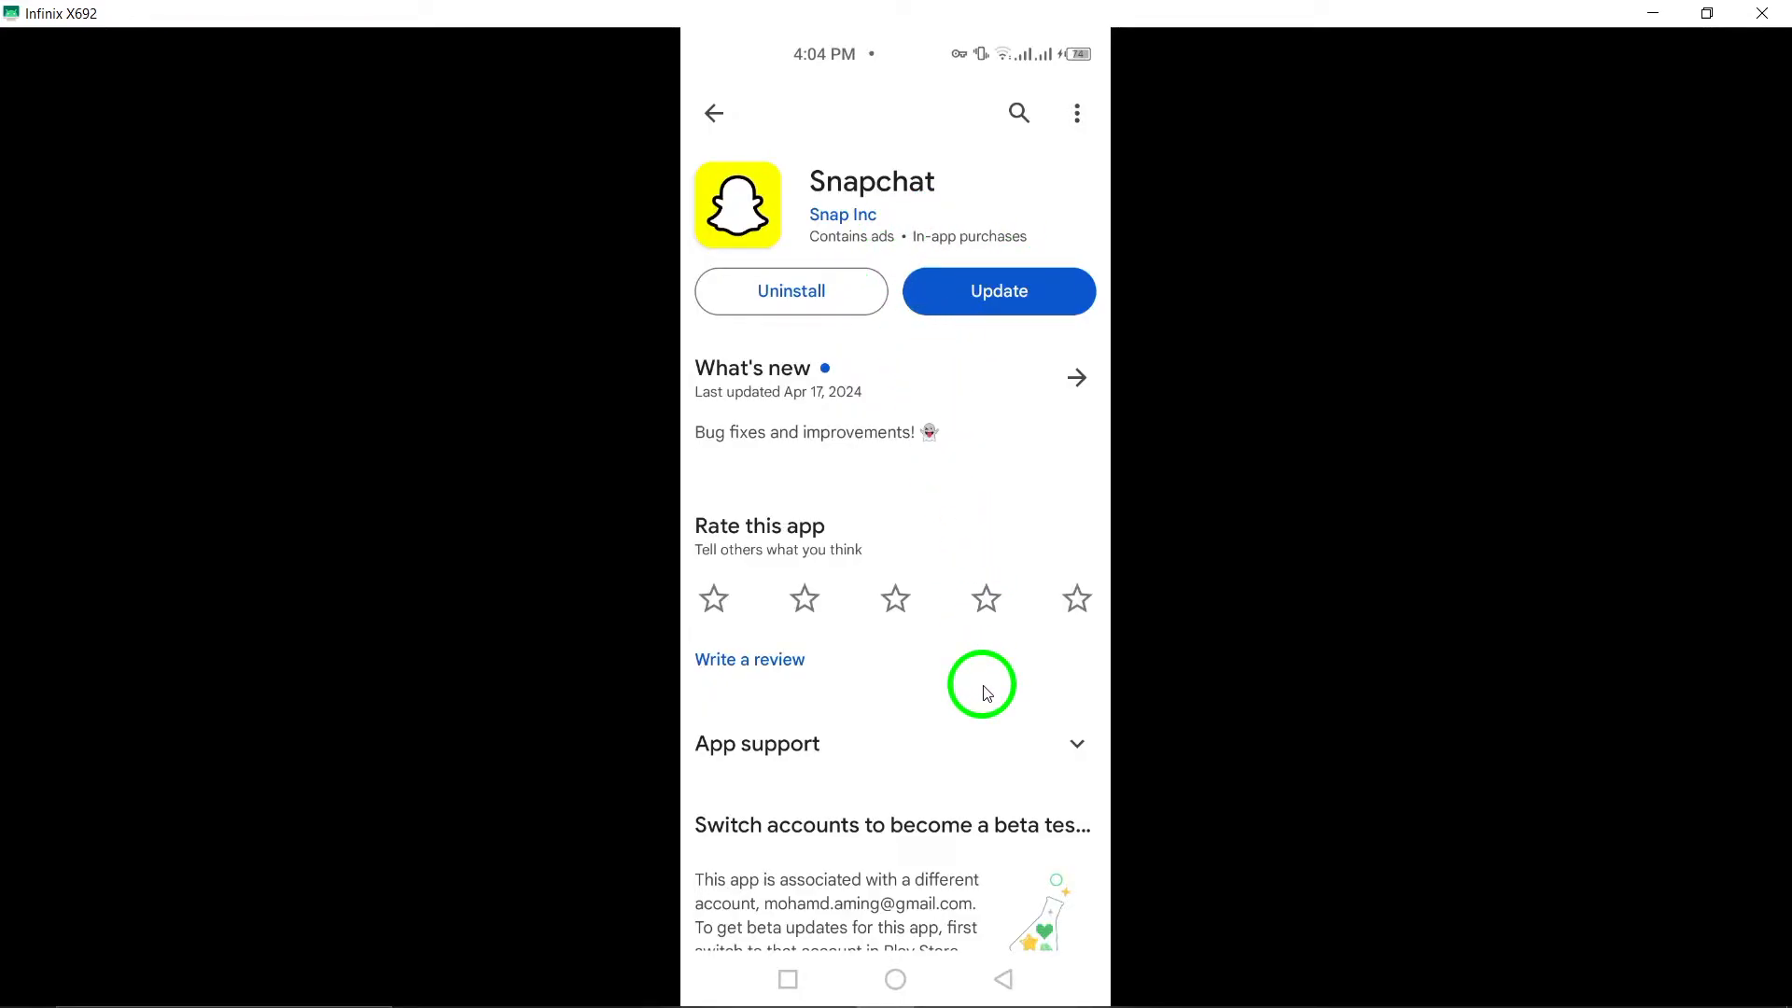